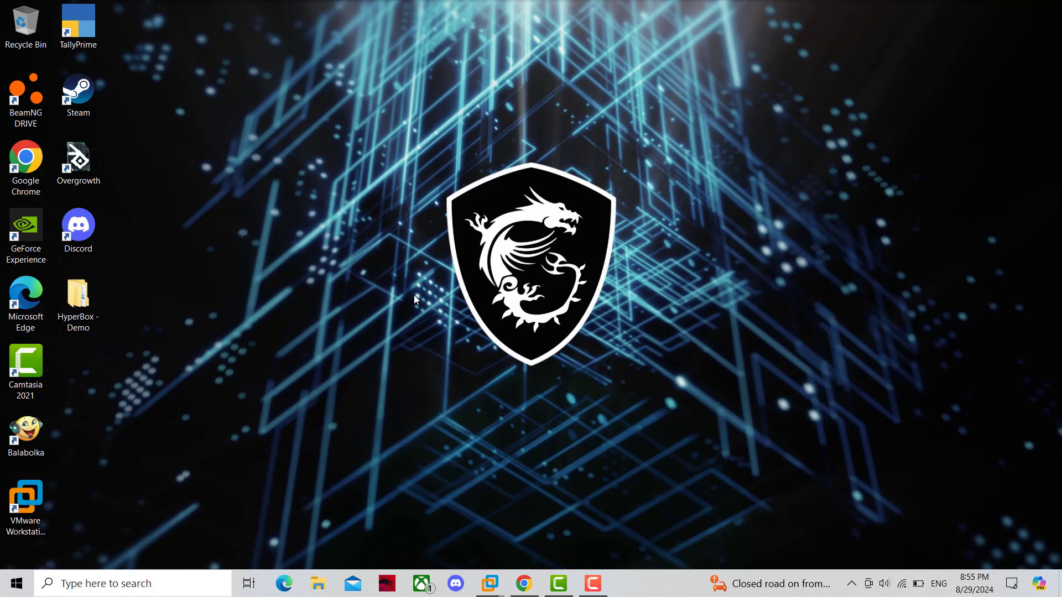
mouse_move(414, 305)
type("dev")
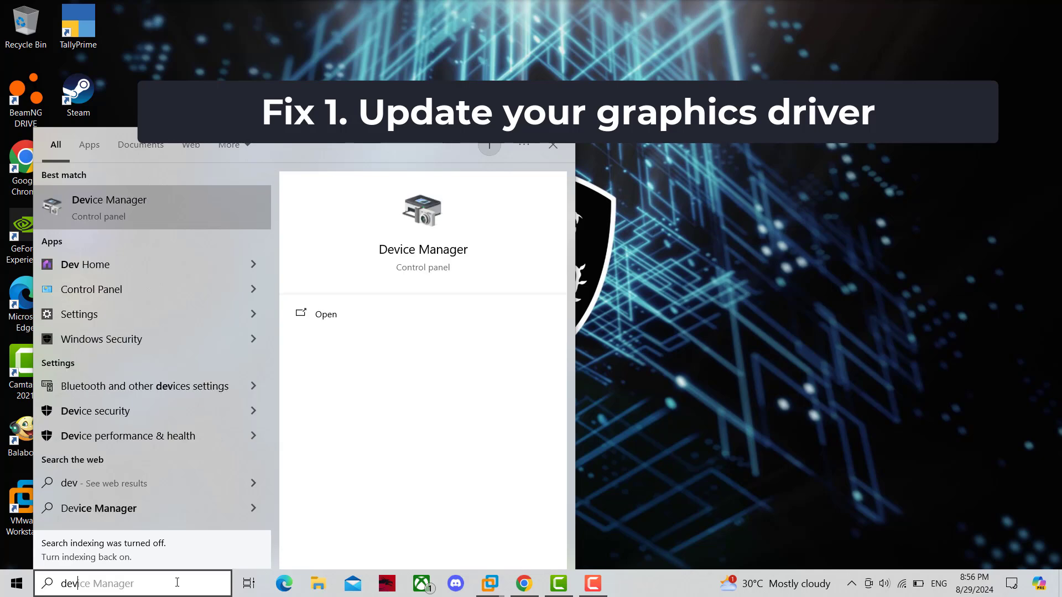
mouse_move(149, 264)
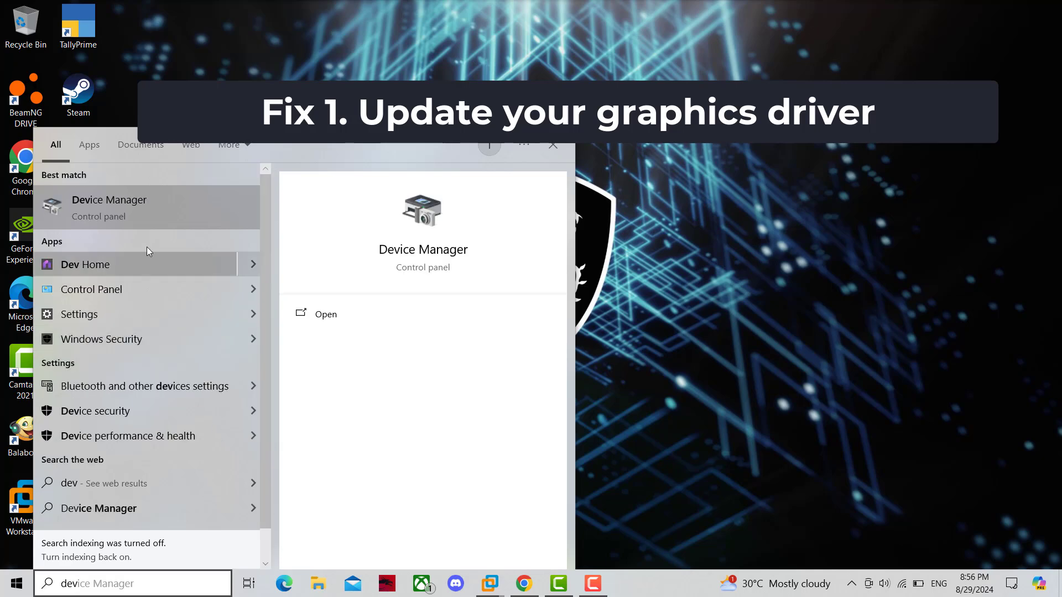
Launch Device Manager from the search results best match.
left_click(552, 145)
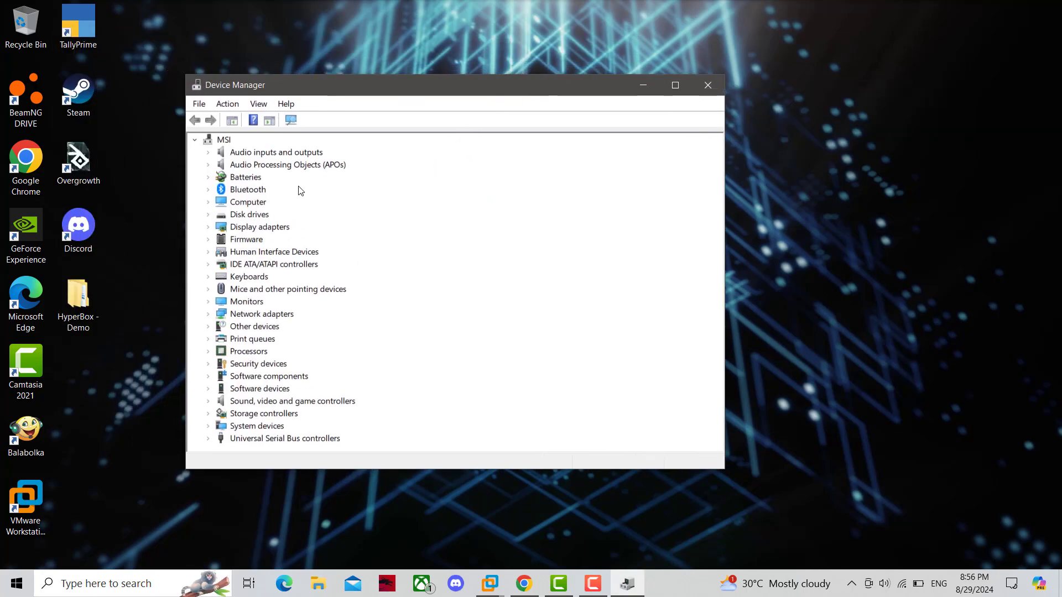
Update the NVIDIA GeForce GTX 1650 driver under Display adapters via automatic search.
left_click(208, 227)
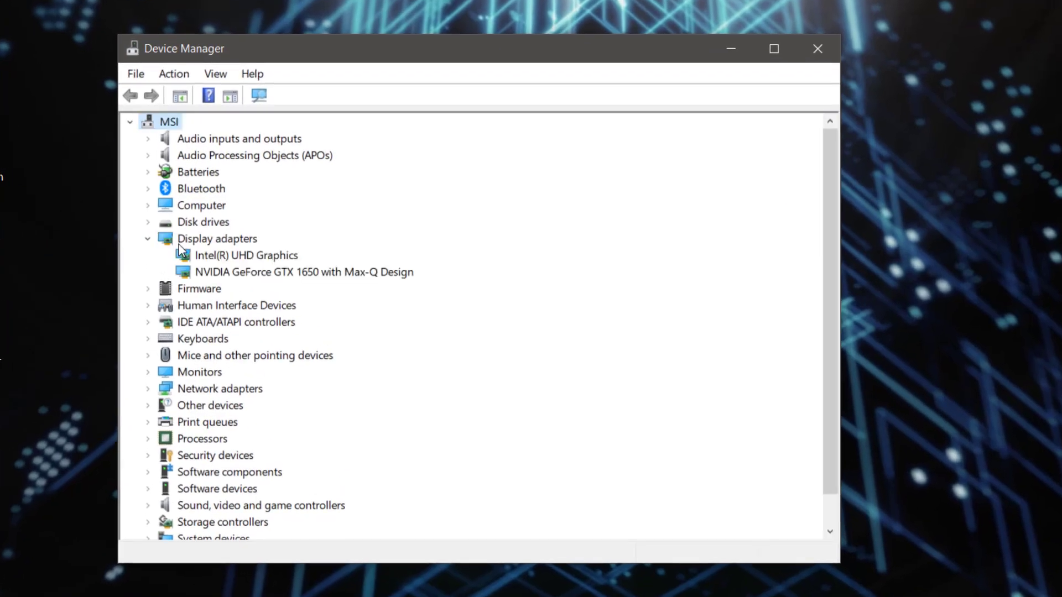
right_click(303, 272)
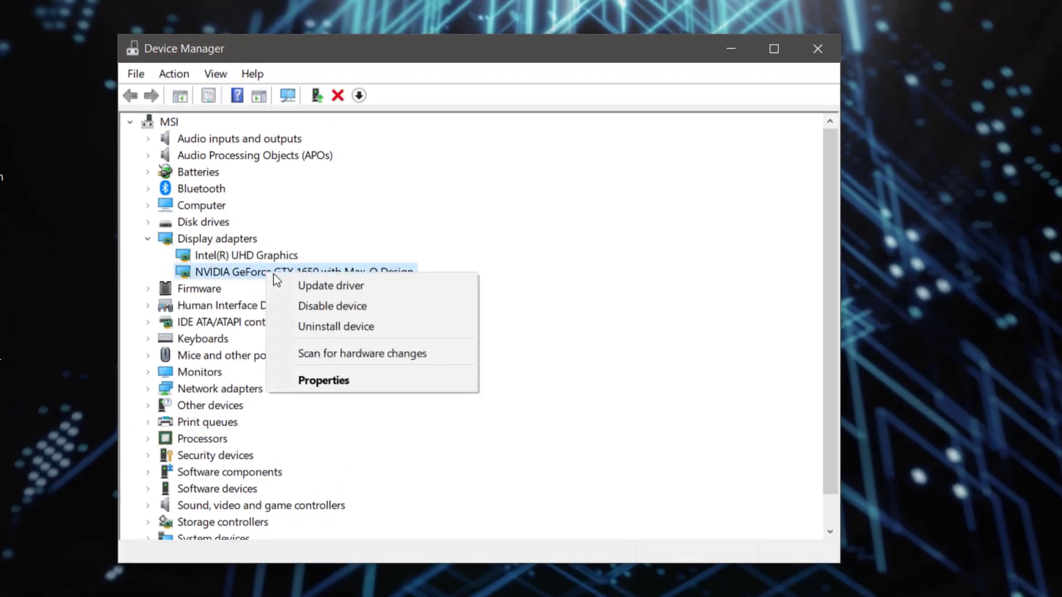
left_click(331, 285)
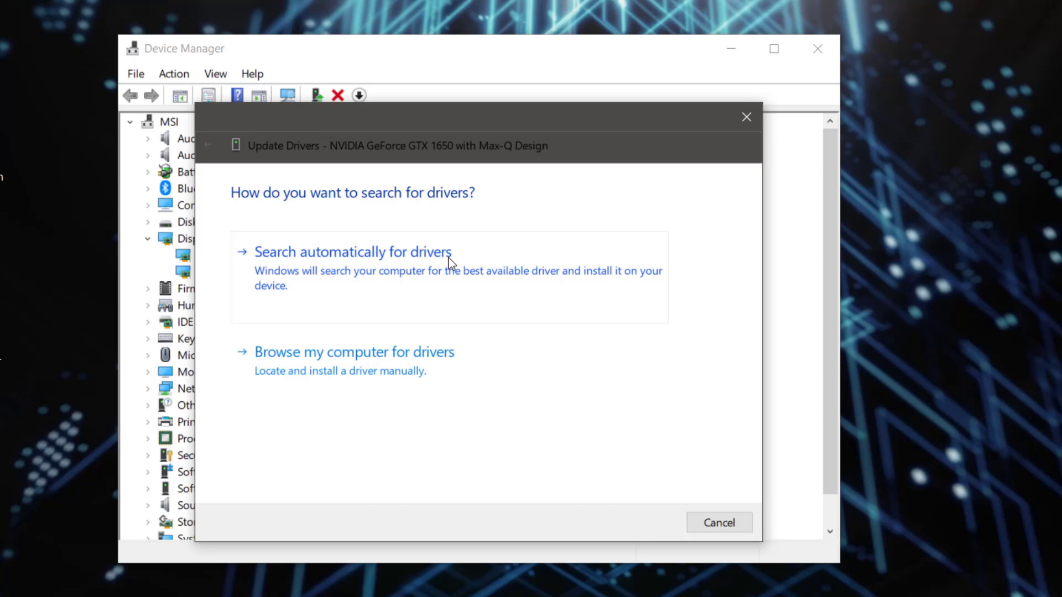
left_click(352, 252)
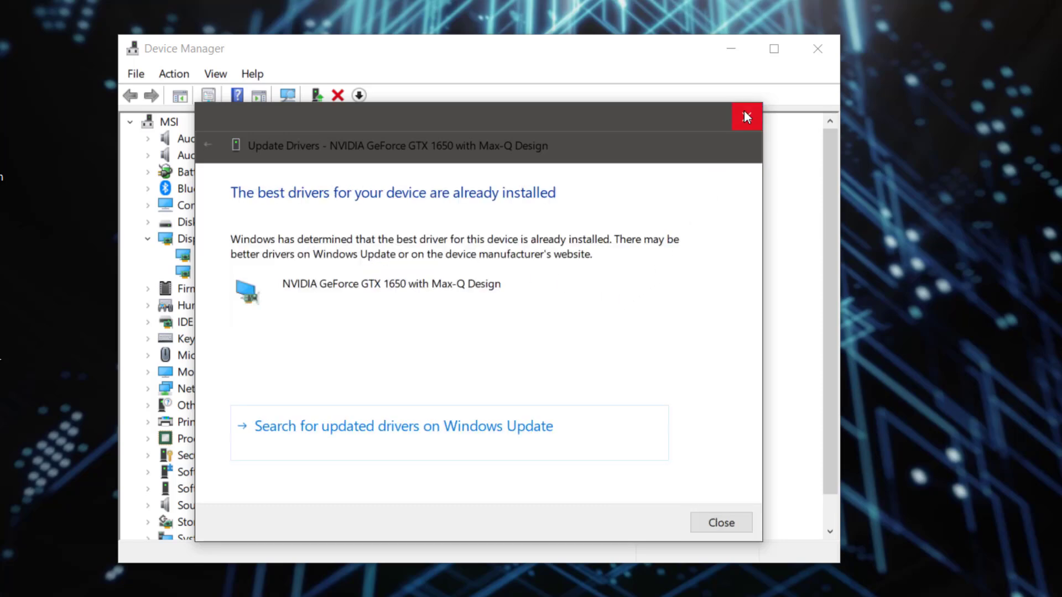
Close the driver update result and search 'ge' to find GeForce Experience.
left_click(745, 117)
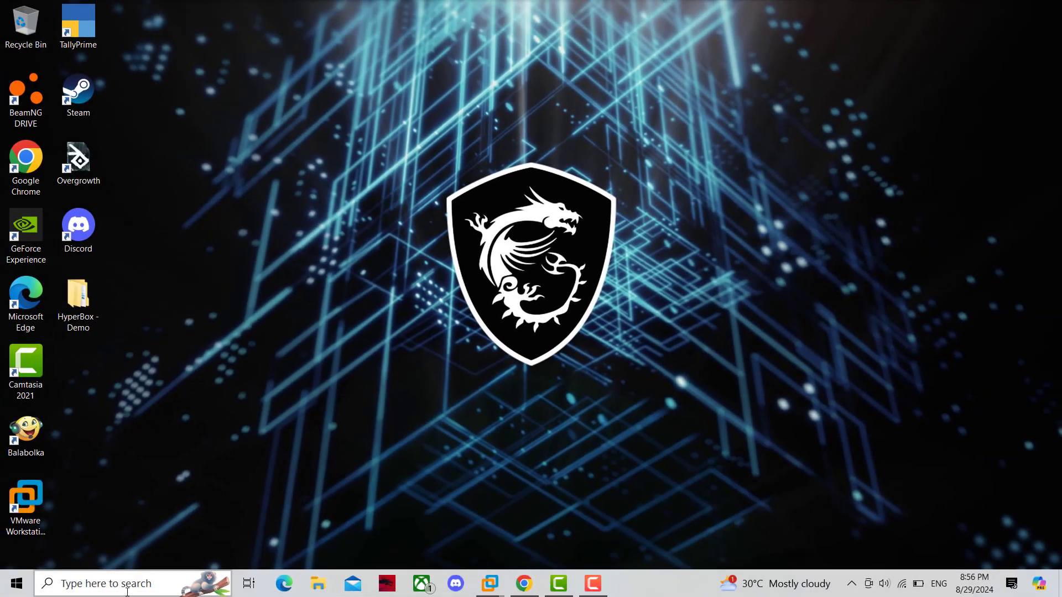
type("ge")
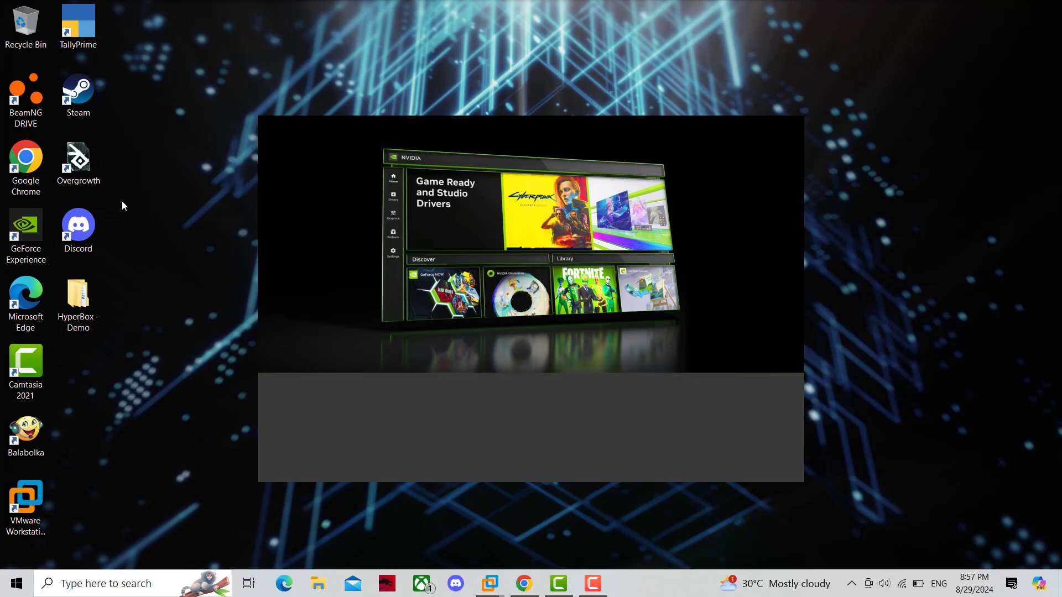
mouse_move(180, 291)
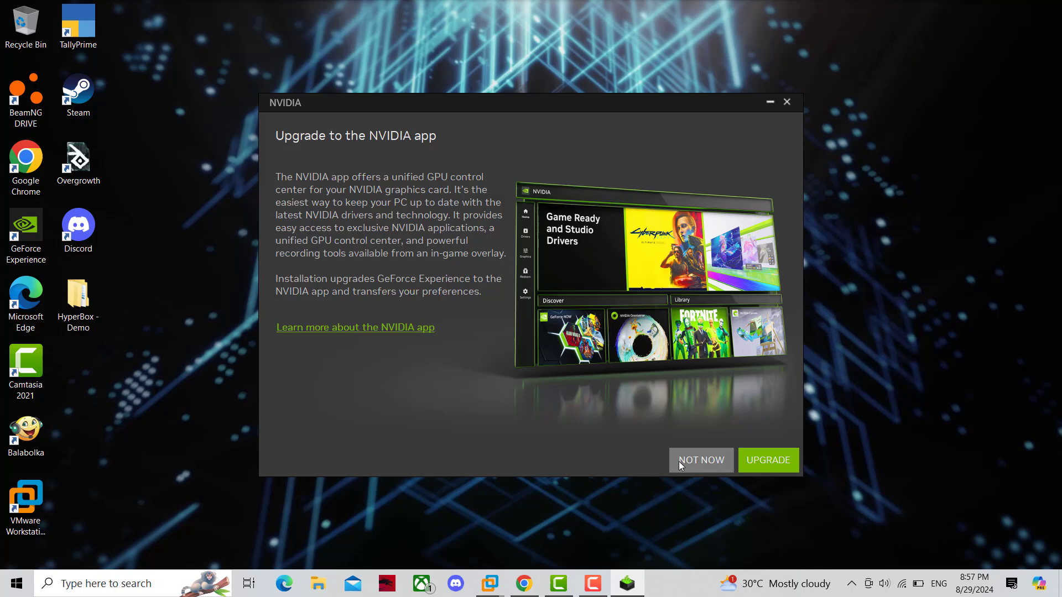
Decline the NVIDIA app upgrade with NOT NOW to reach the home screen.
left_click(700, 460)
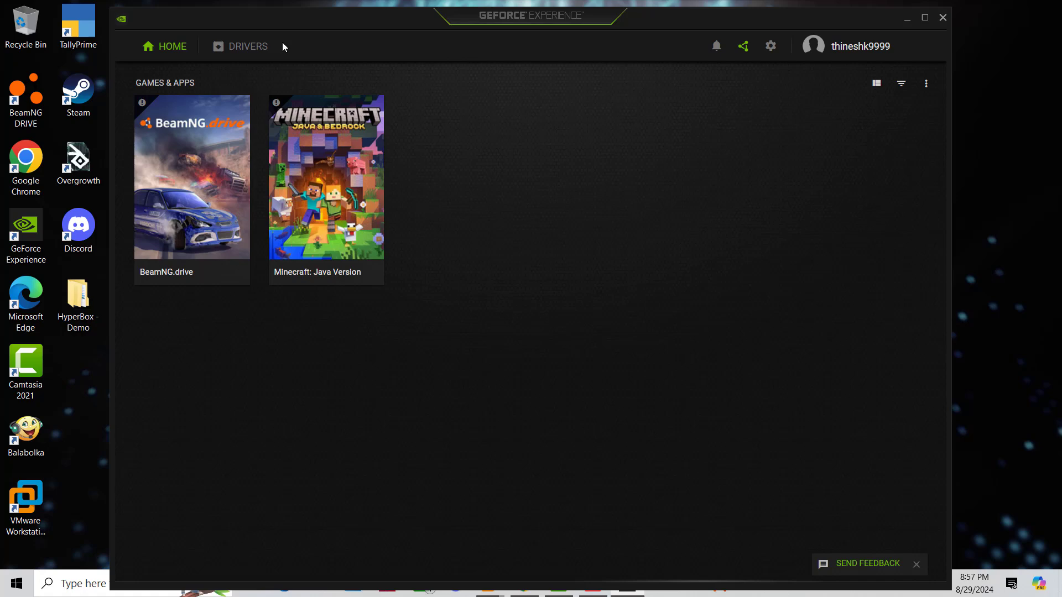
Check for new graphics driver updates on the Drivers page.
left_click(249, 47)
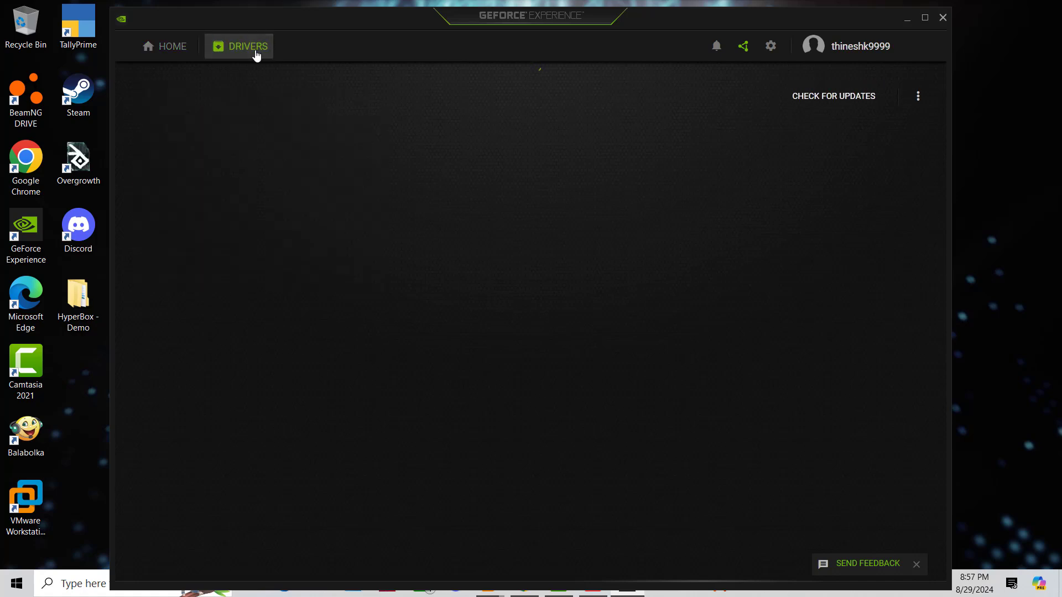
left_click(248, 47)
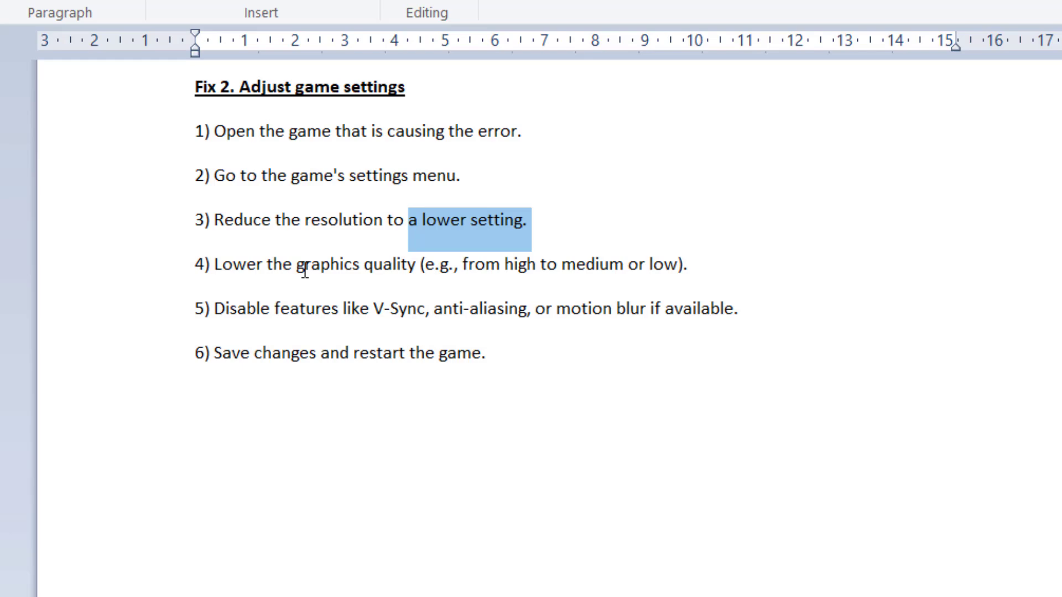
left_click_drag(296, 264, 419, 264)
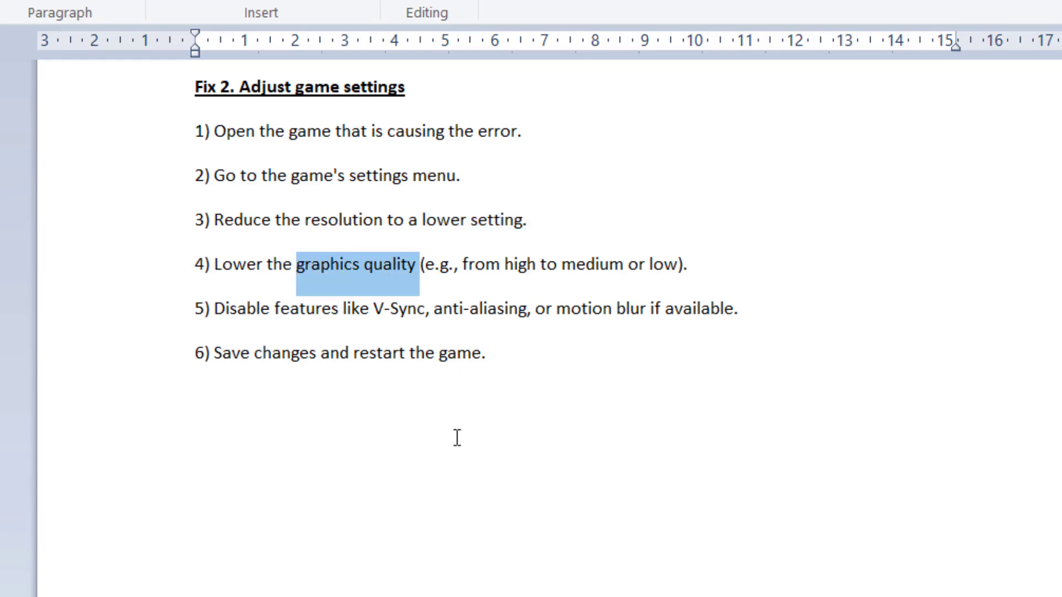
left_click_drag(434, 309, 741, 308)
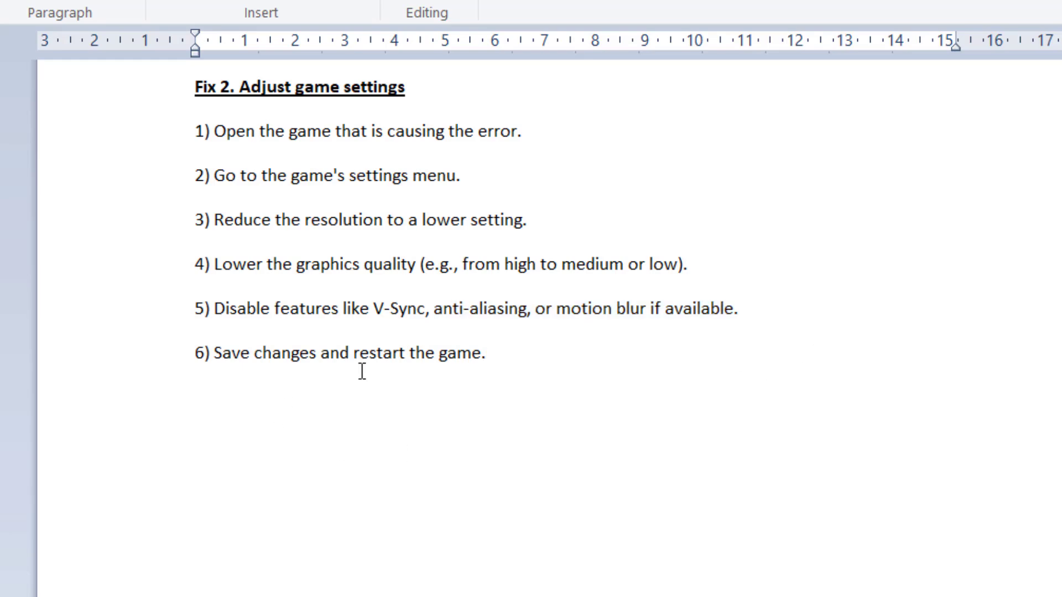
left_click_drag(352, 352, 487, 352)
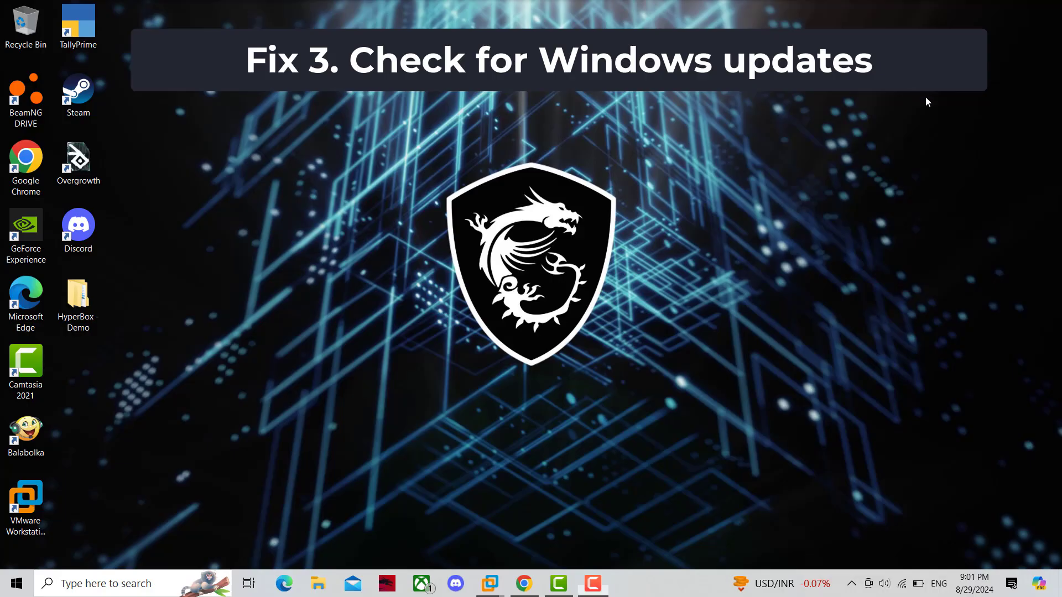
Search 'update' and launch the Check for updates system settings.
type("u")
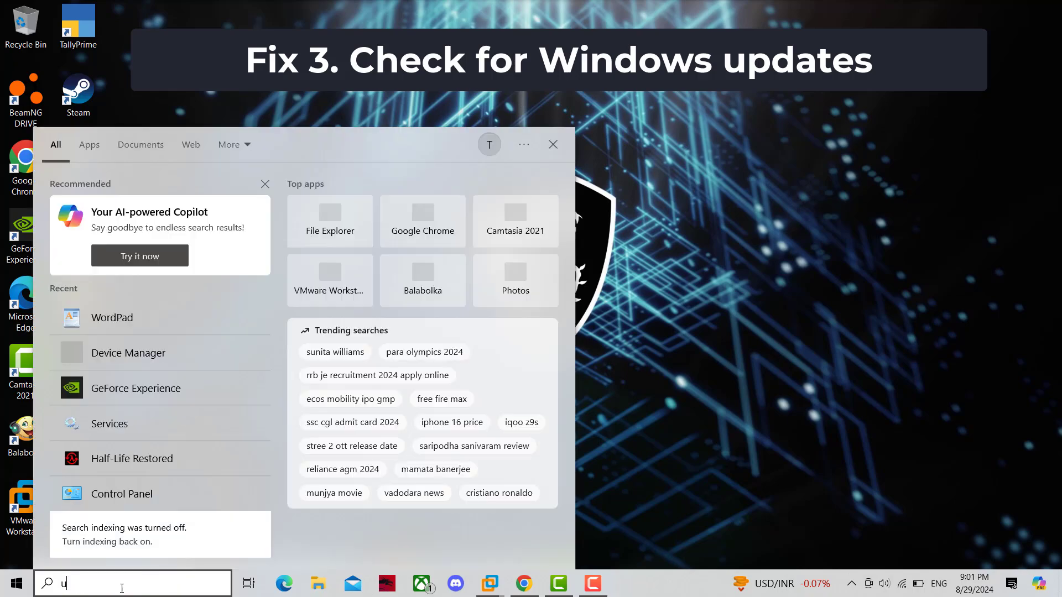
type("pdate")
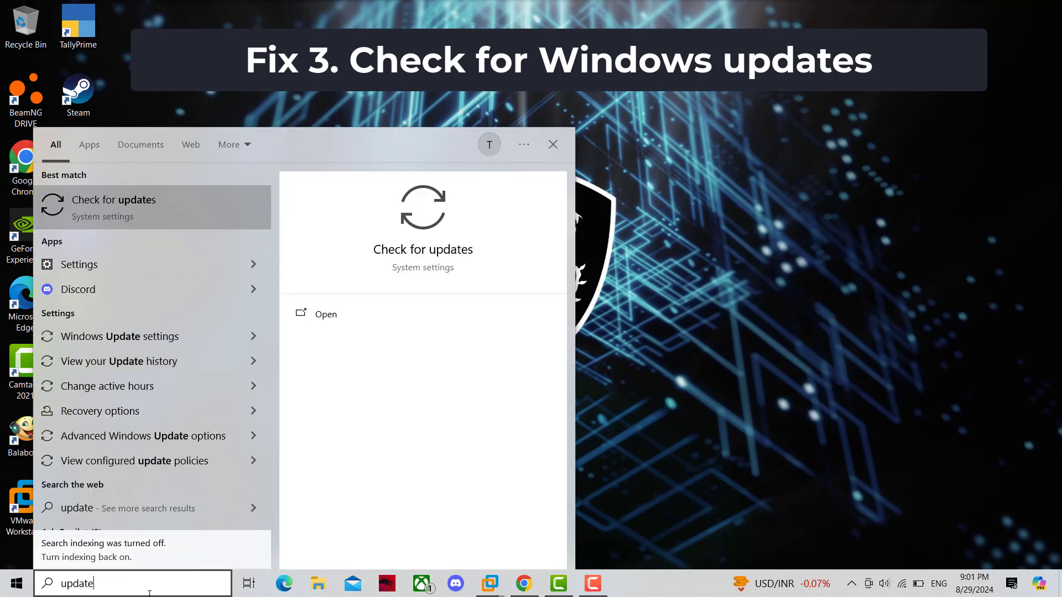
left_click(114, 199)
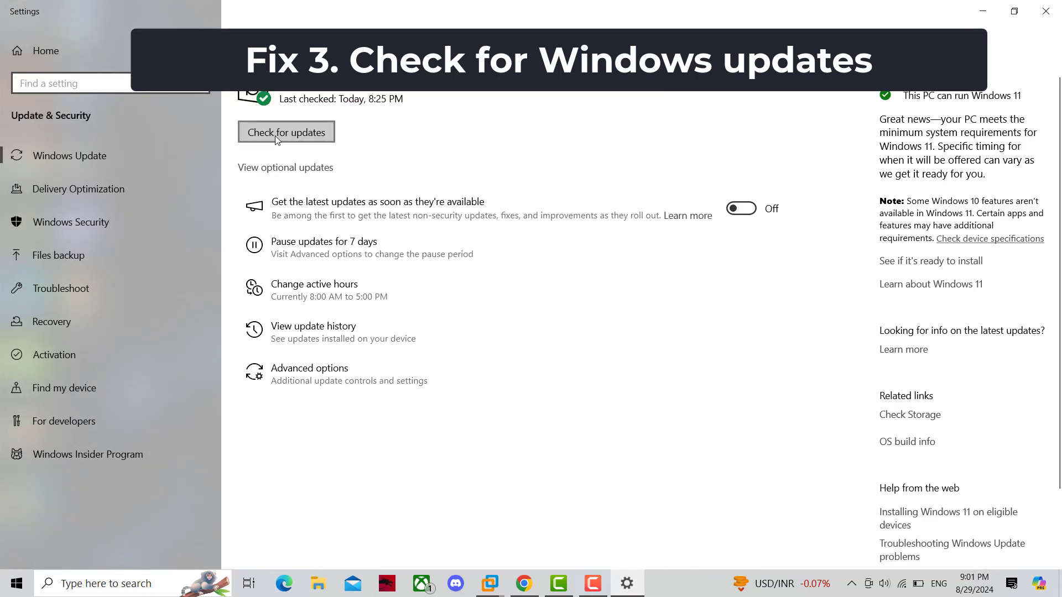
Start a Windows Update check with the Check for updates button.
left_click(285, 131)
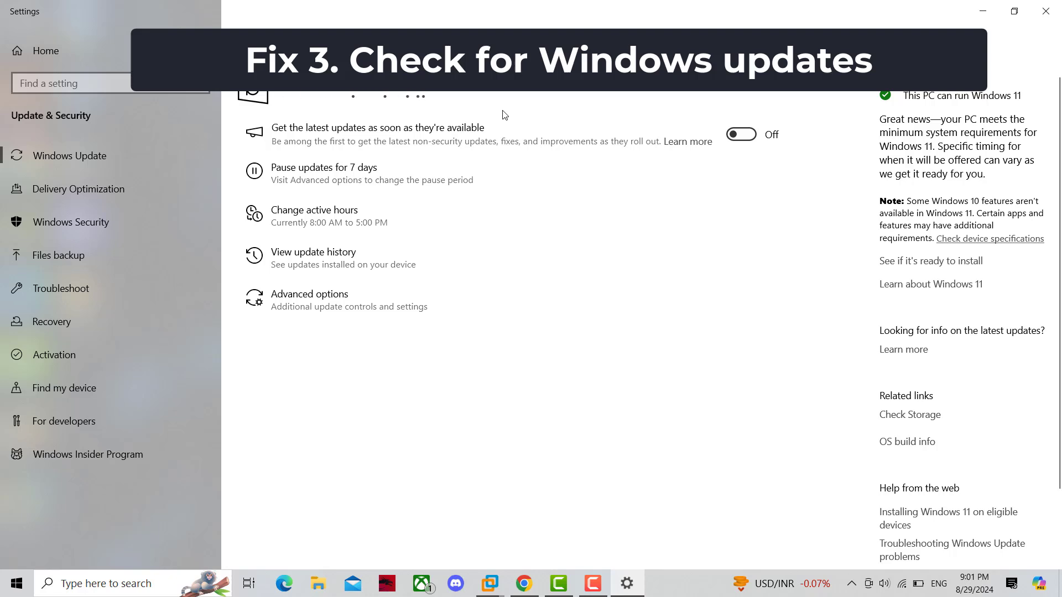